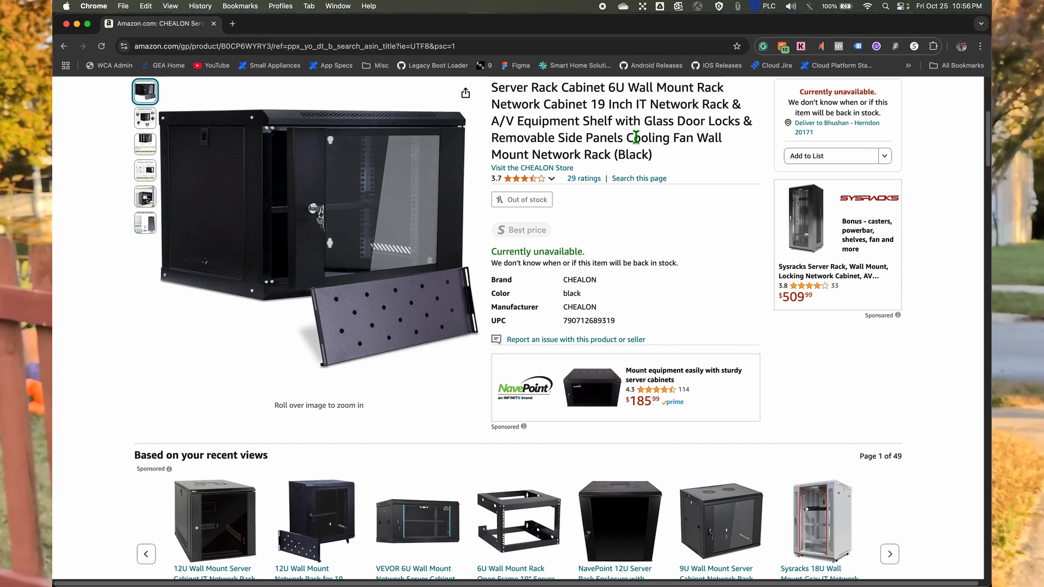
pyautogui.moveTo(602, 259)
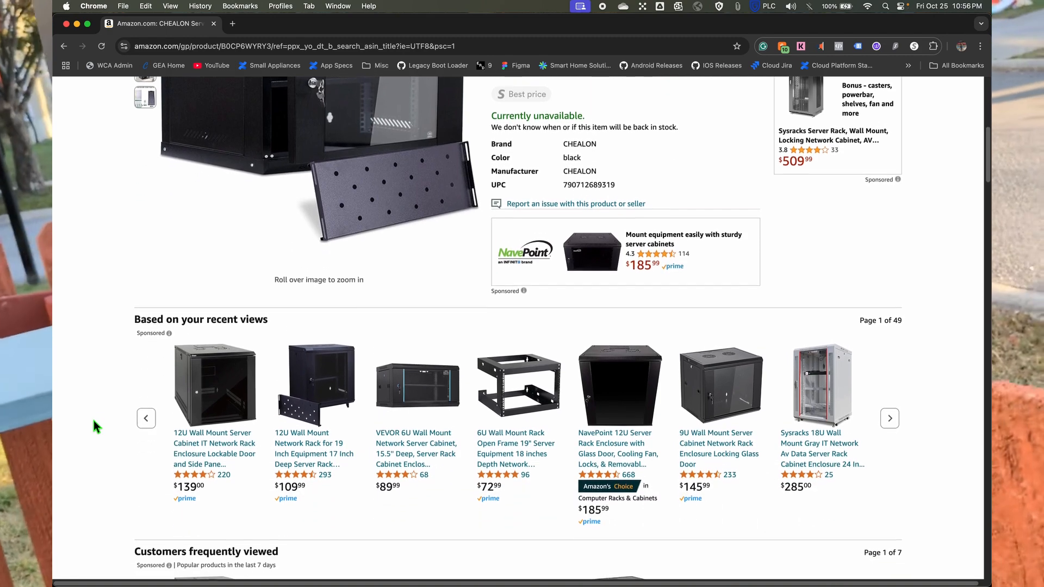
# Step: Browse the cabinet's photos: product details, dimensions and specifications, then back to the main image
pyautogui.scroll(-3)
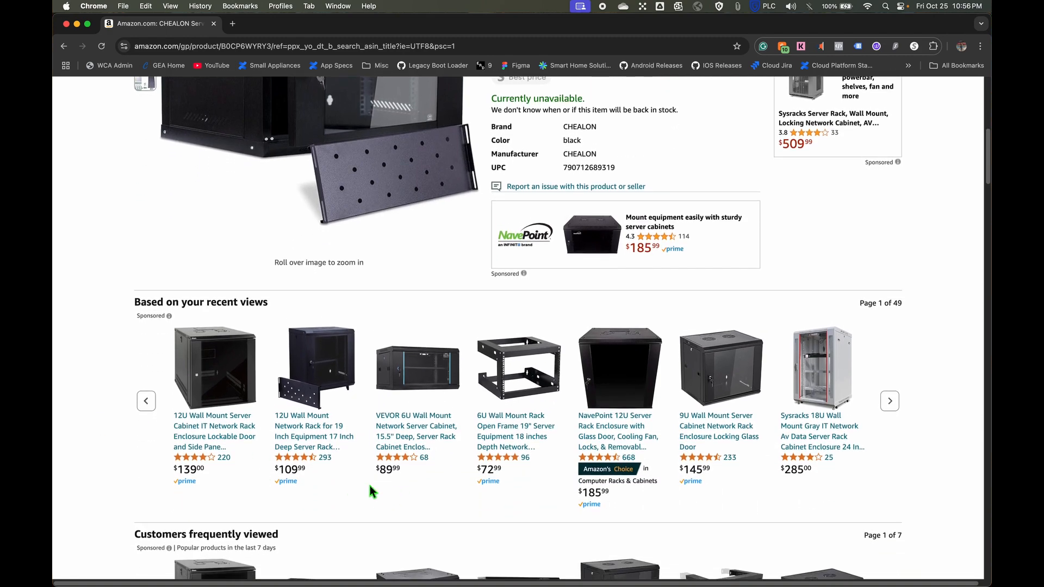
pyautogui.moveTo(790, 485)
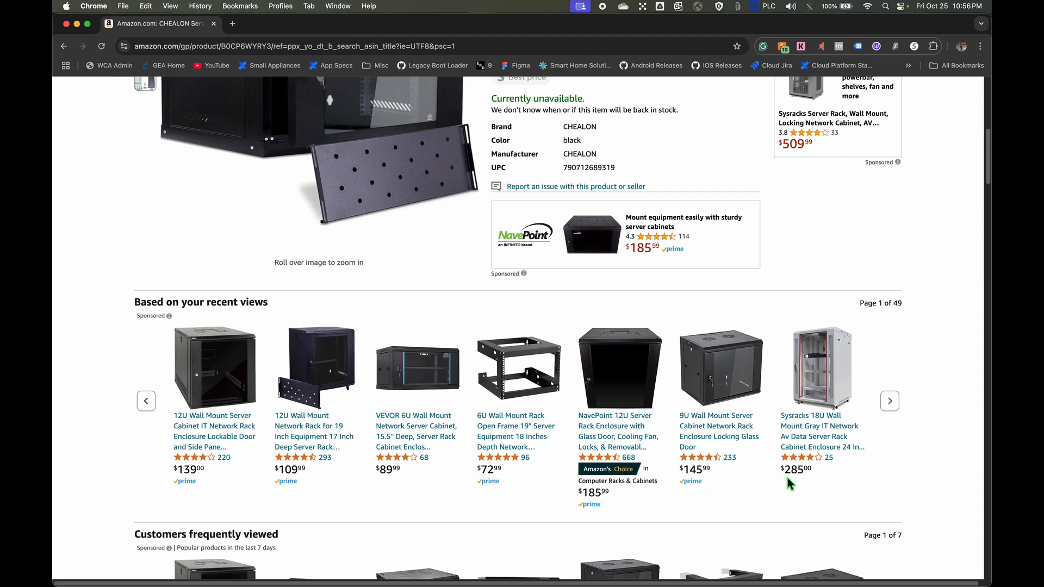
pyautogui.moveTo(831, 467)
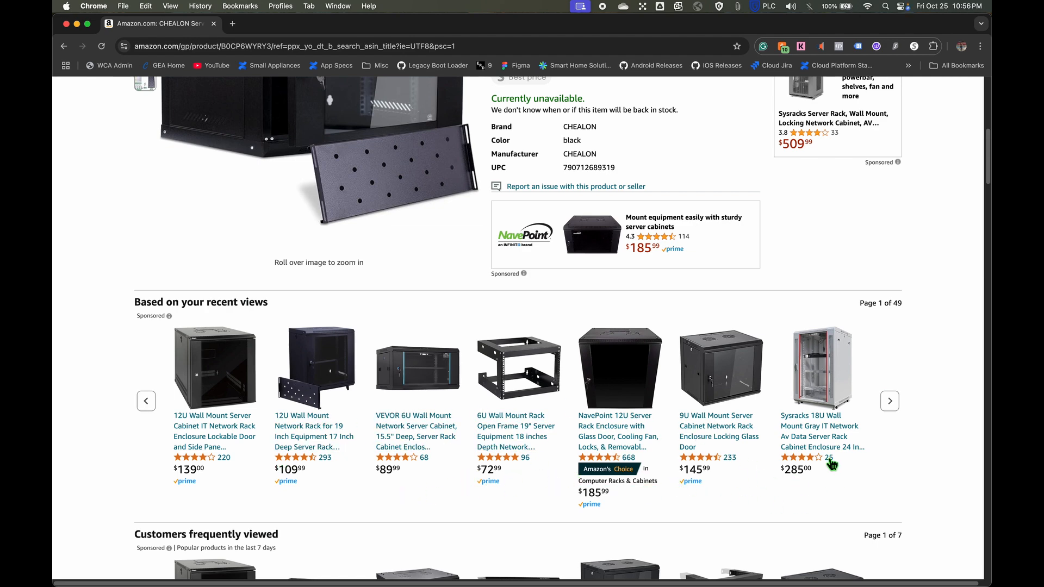
pyautogui.scroll(-3)
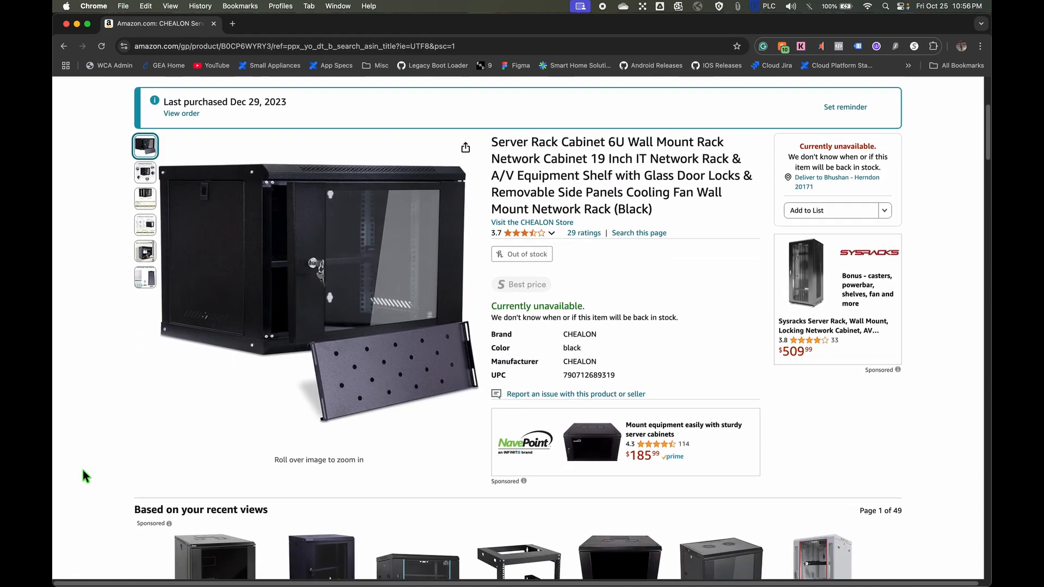
pyautogui.moveTo(420, 229)
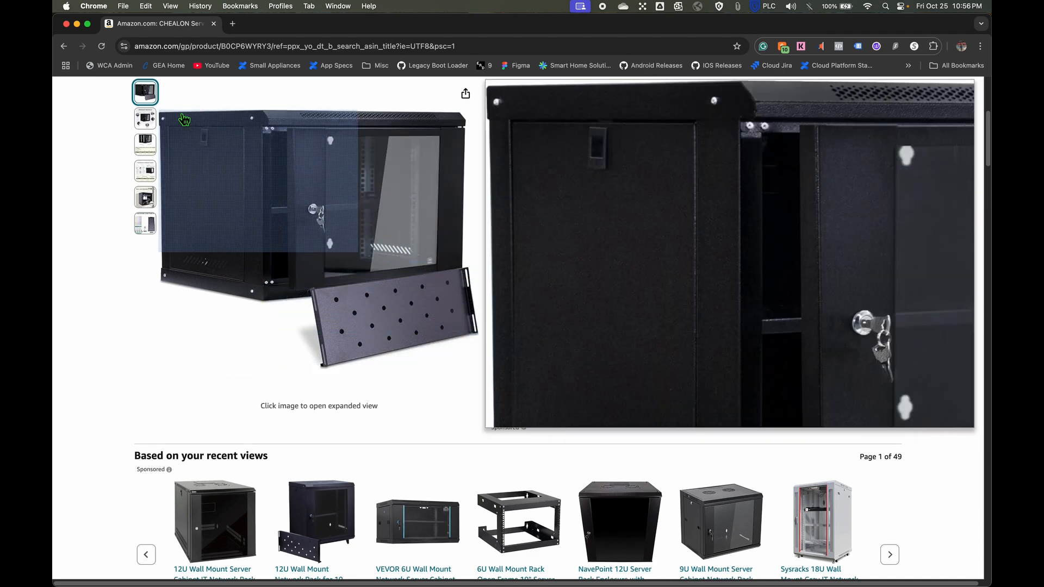
pyautogui.click(145, 118)
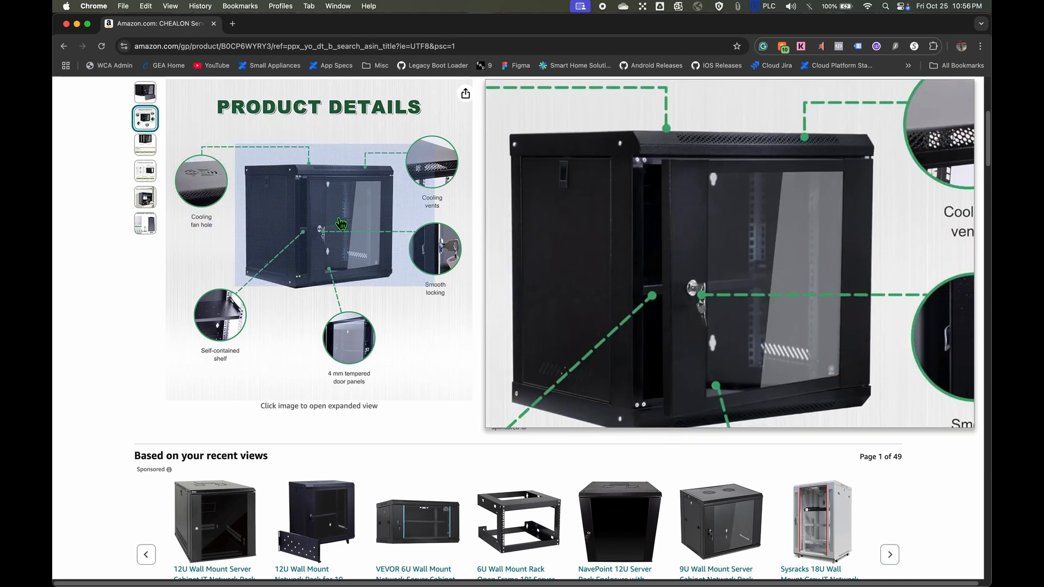
pyautogui.click(144, 145)
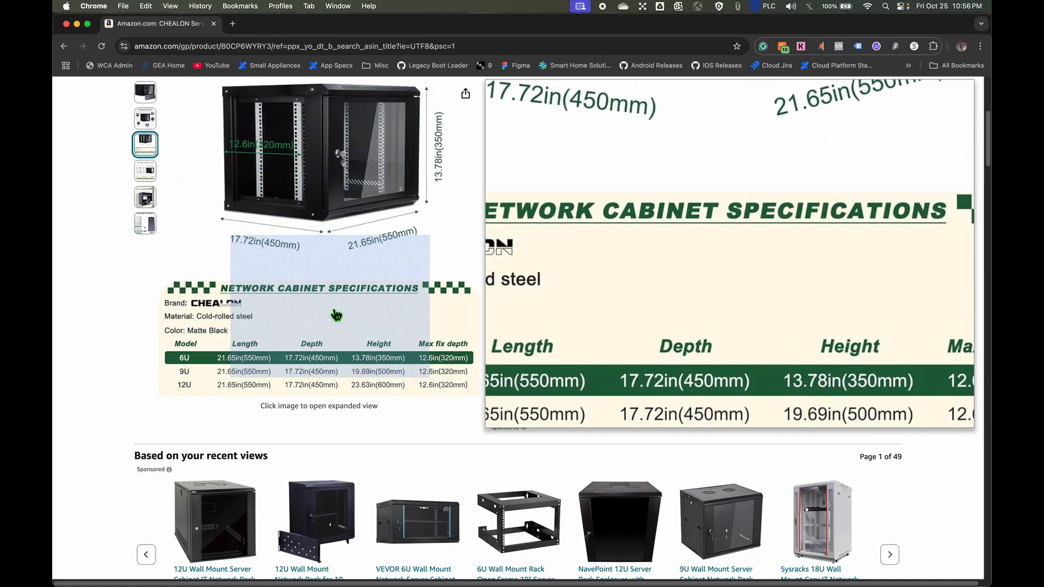
pyautogui.click(145, 92)
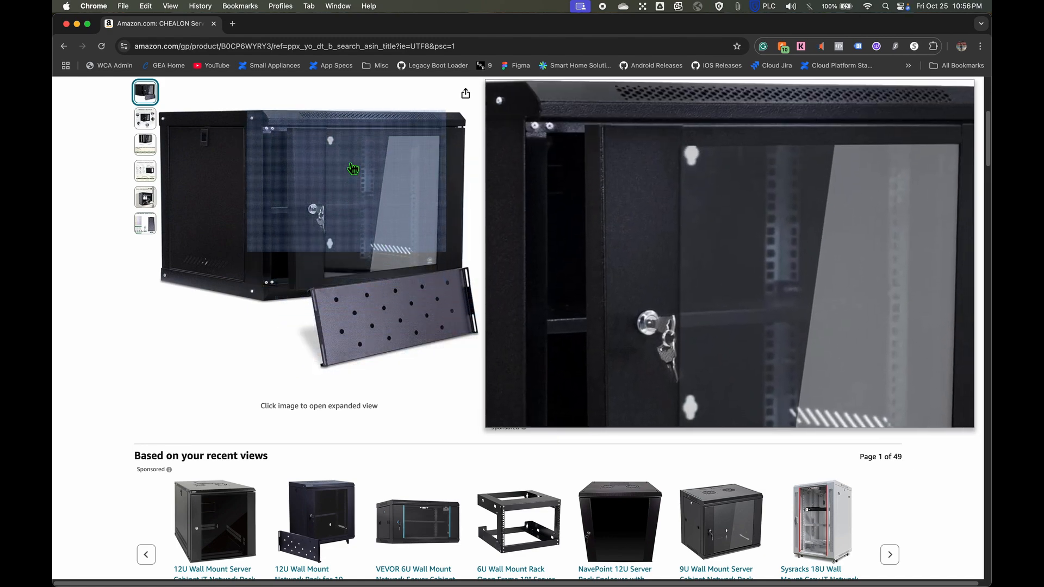
pyautogui.moveTo(349, 118)
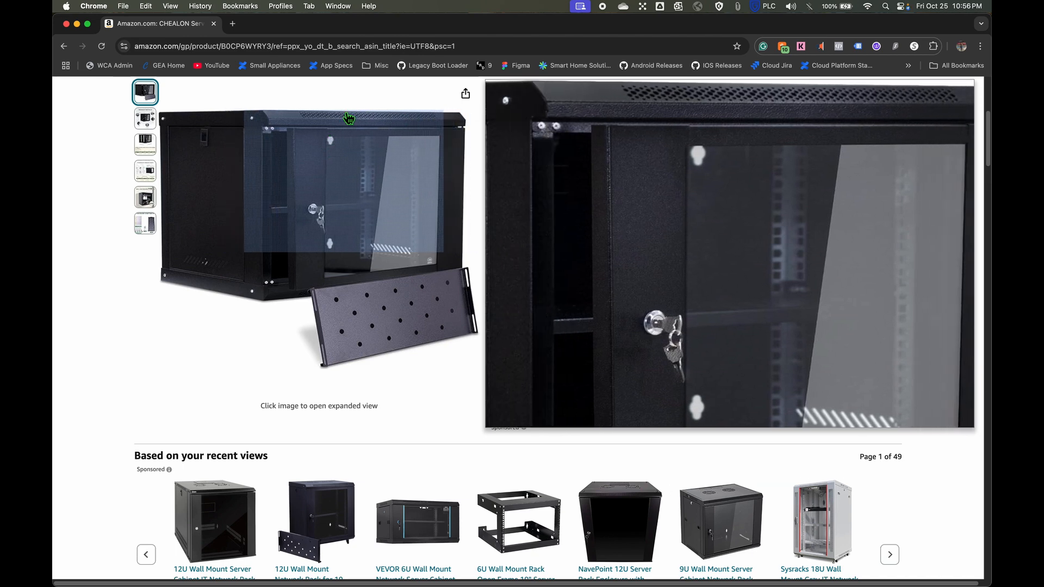
pyautogui.moveTo(213, 265)
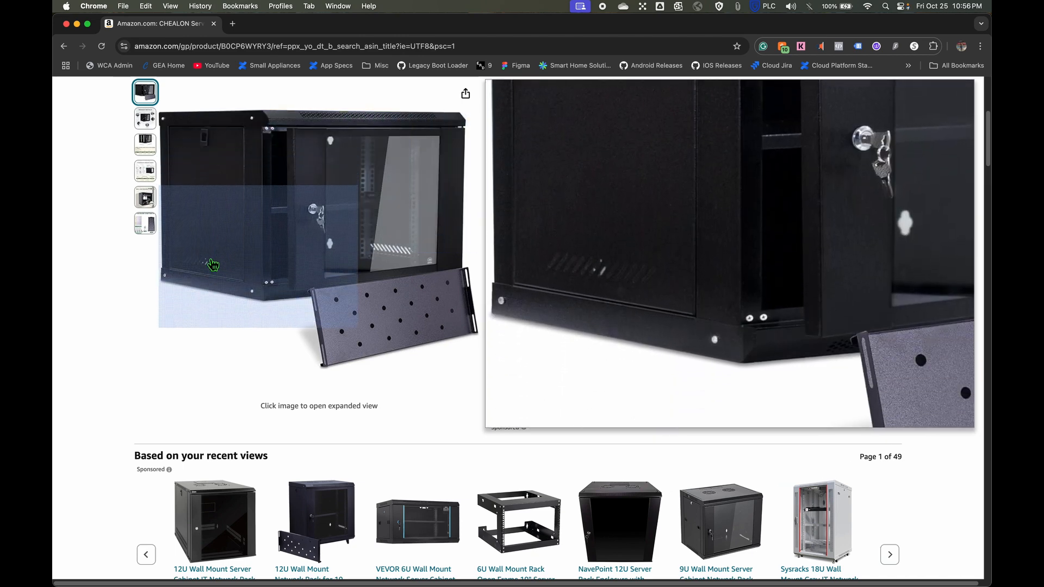
pyautogui.click(144, 119)
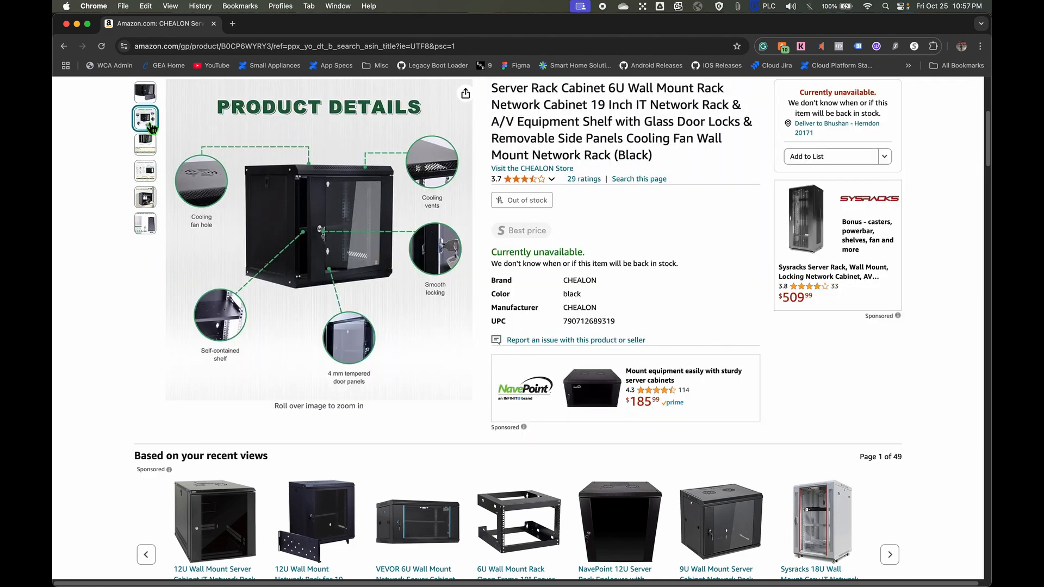
pyautogui.click(145, 197)
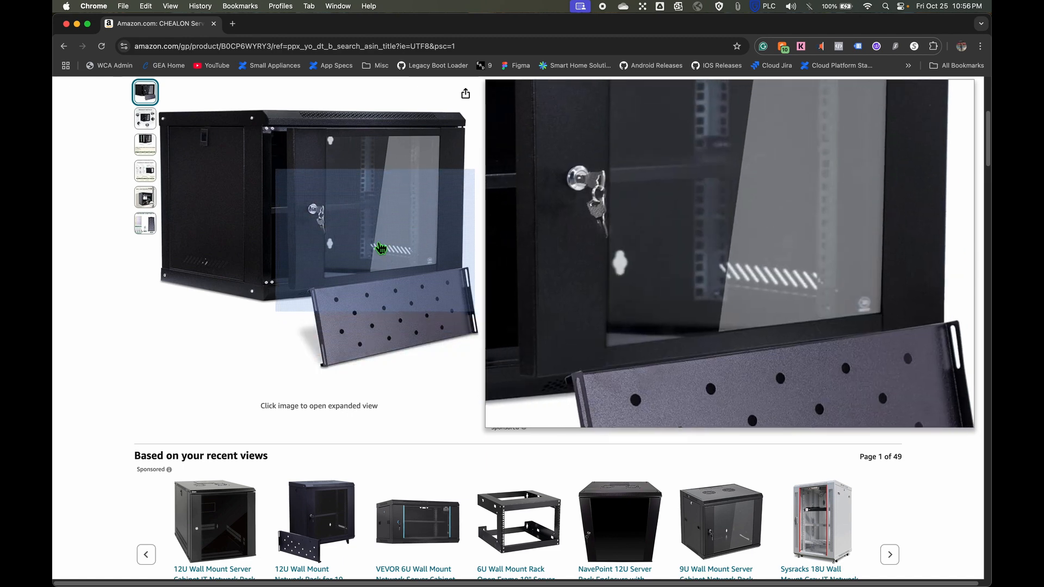
pyautogui.moveTo(353, 175)
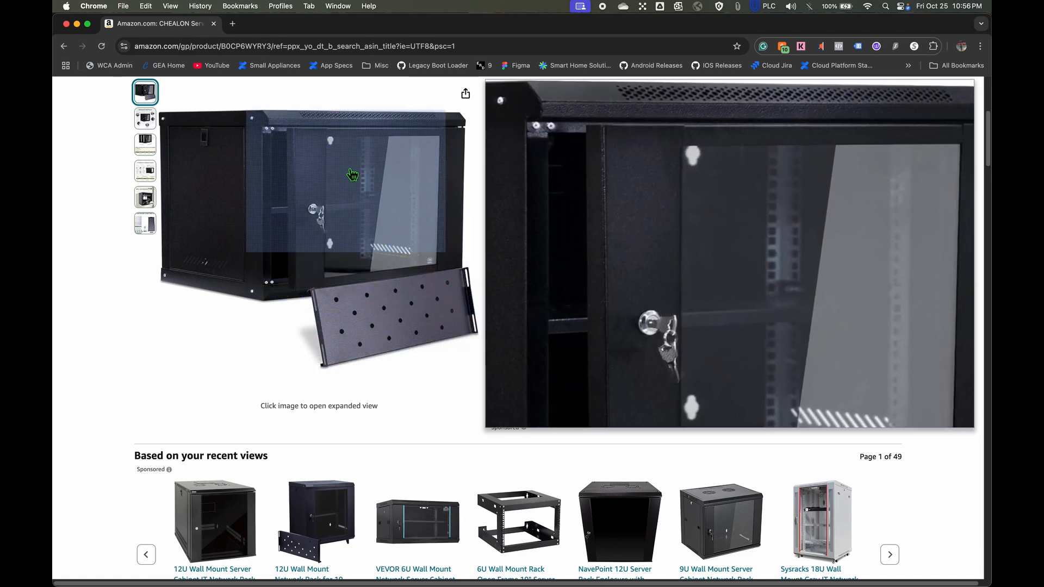
pyautogui.moveTo(353, 119)
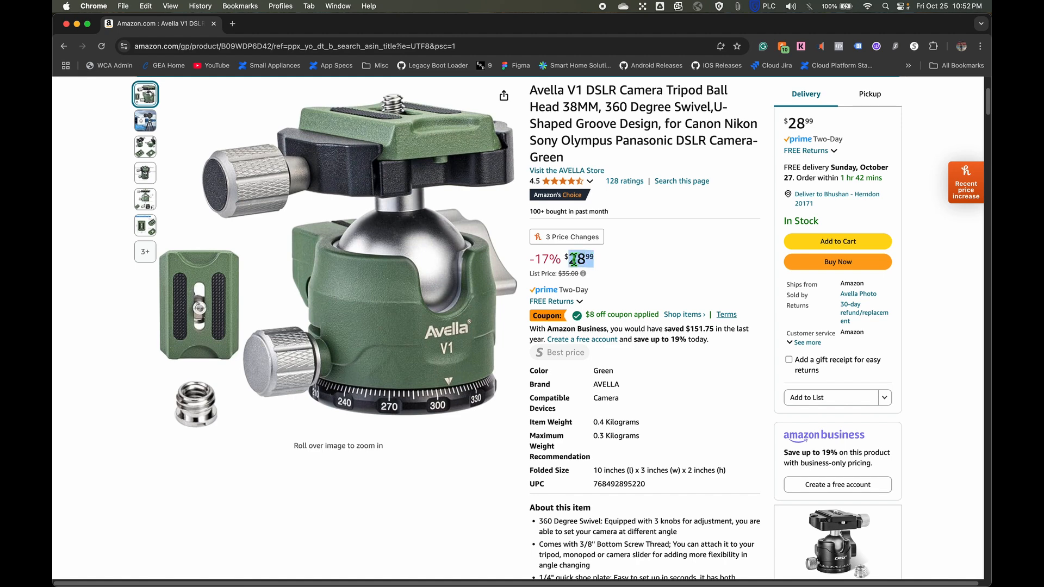
pyautogui.moveTo(747, 273)
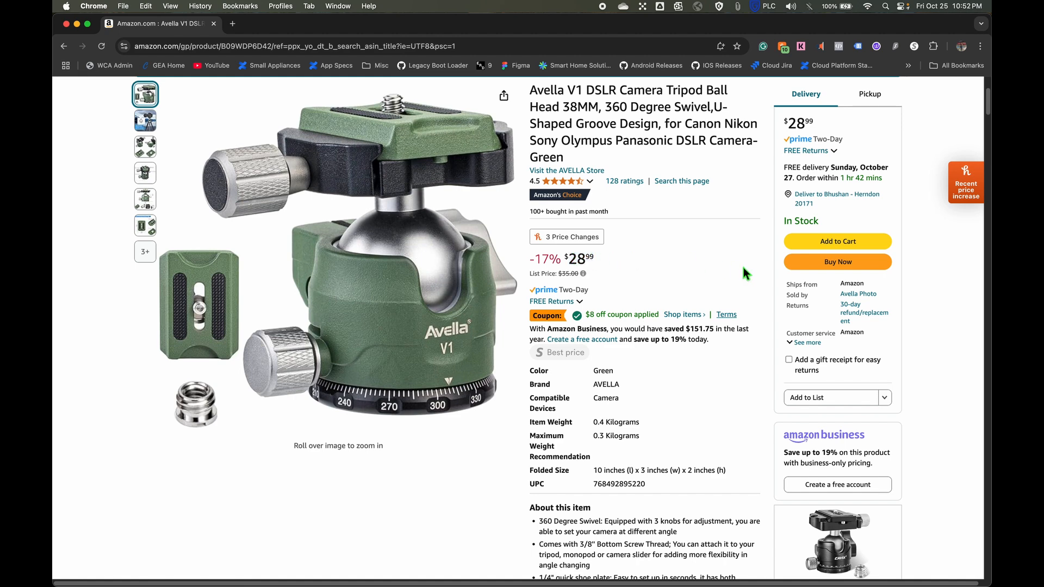
# Step: Reach the Avella V1 Product Description and select the Load Capacity 22lbs/10kg bullet
pyautogui.scroll(-3)
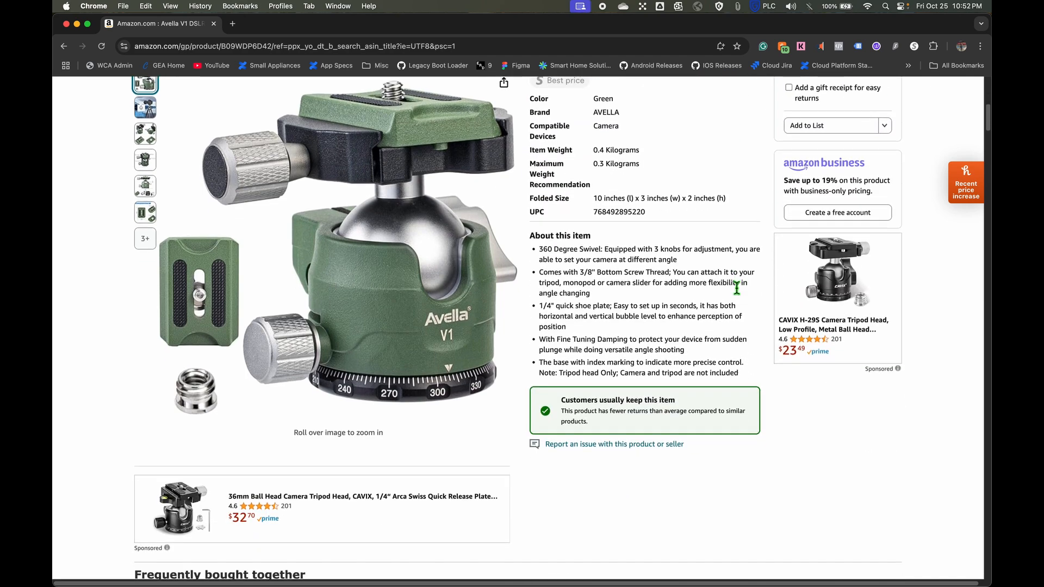
pyautogui.scroll(-3)
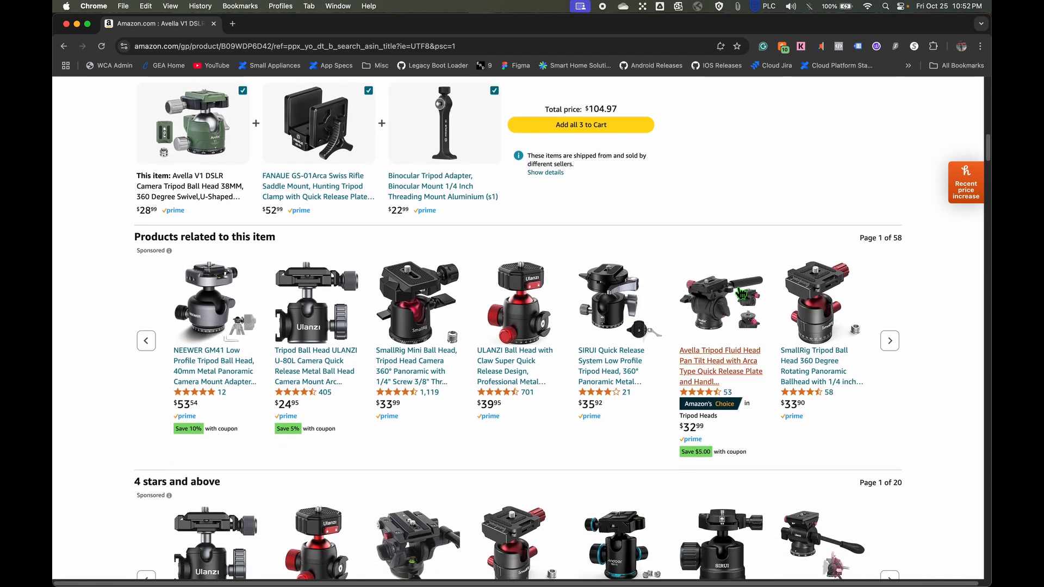
pyautogui.scroll(-3)
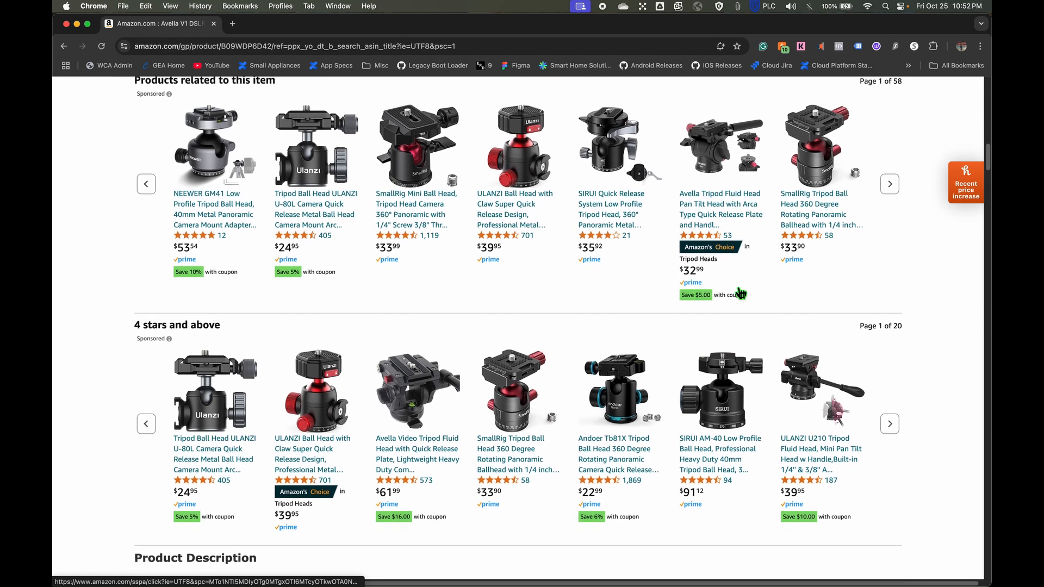
pyautogui.scroll(-3)
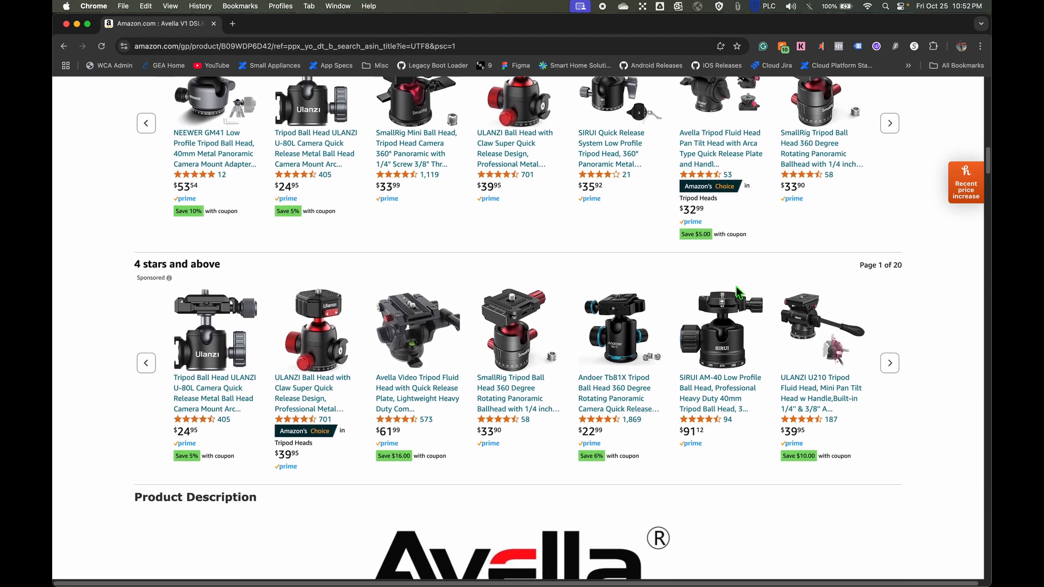
pyautogui.scroll(-3)
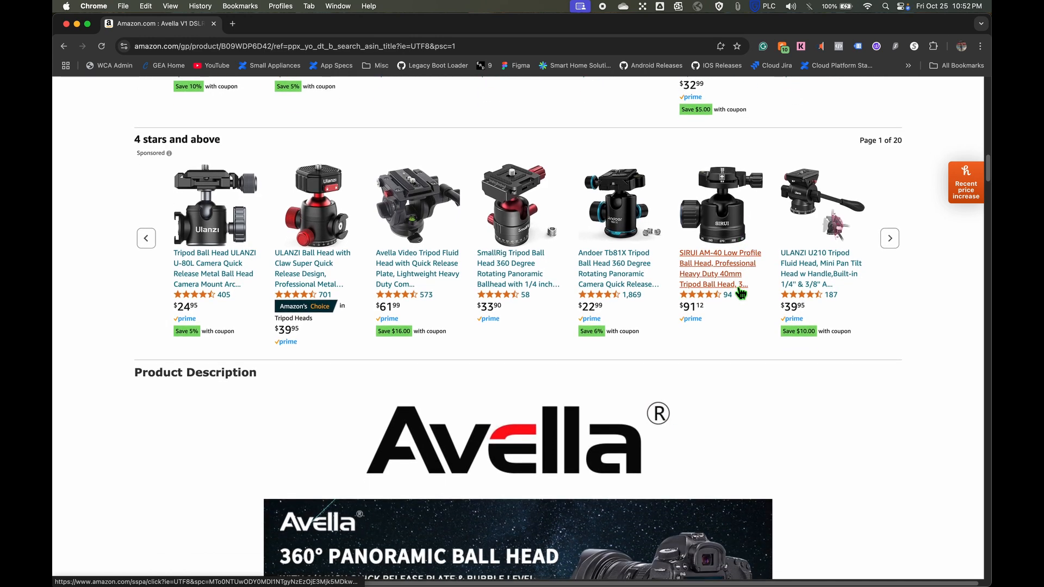
pyautogui.scroll(-3)
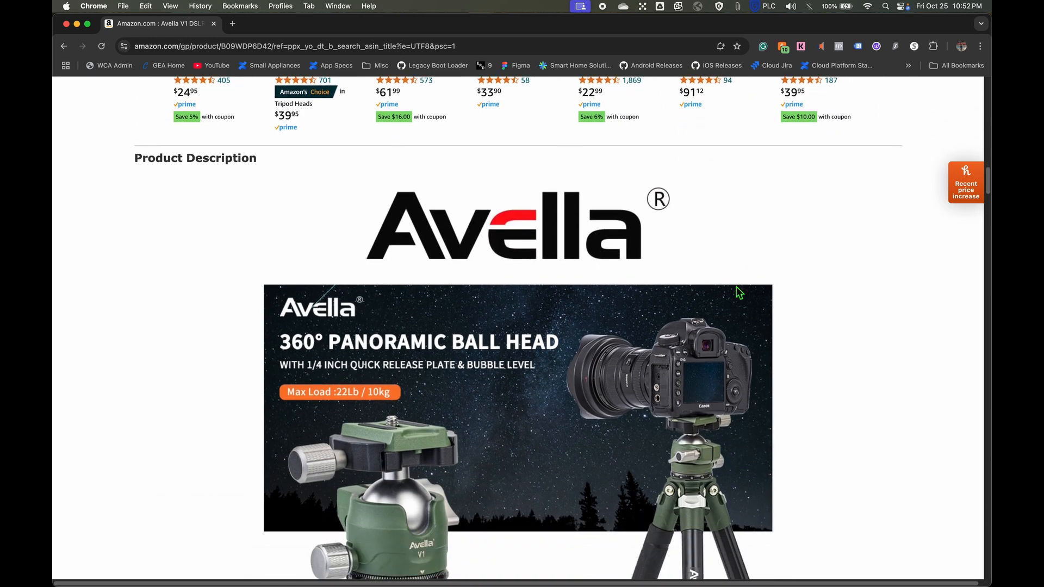
pyautogui.scroll(-3)
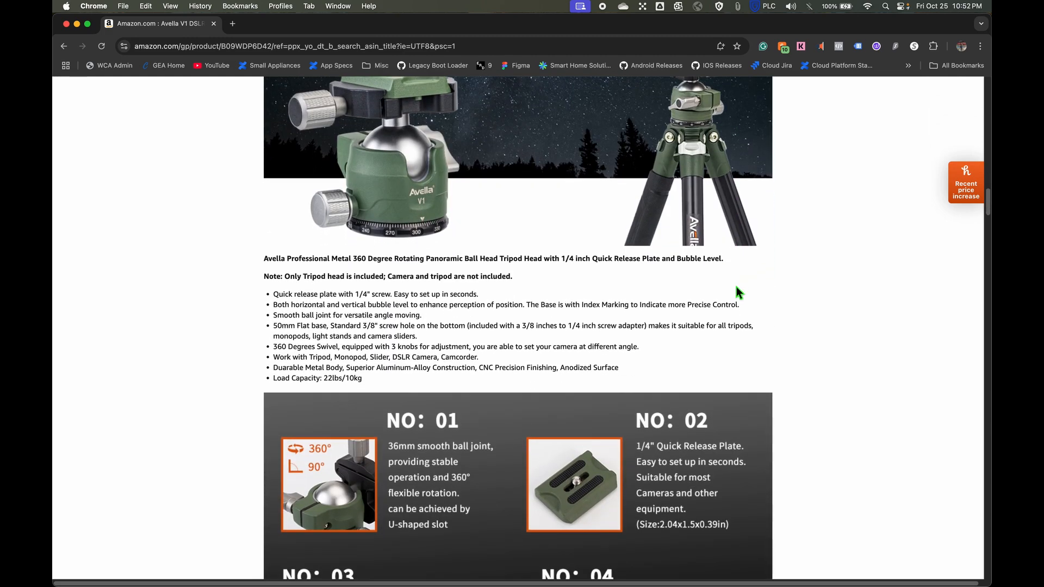
pyautogui.moveTo(377, 389)
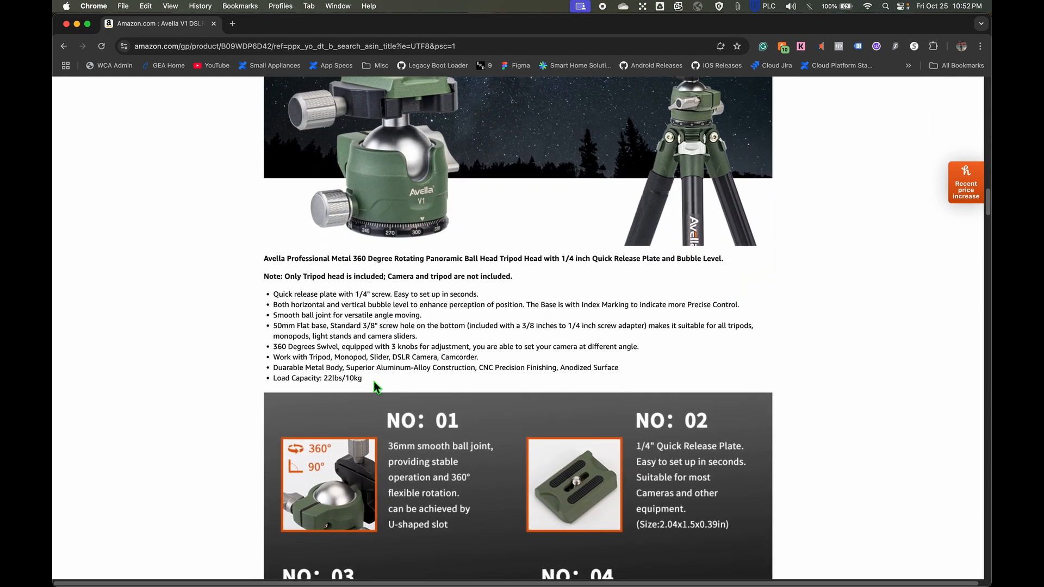
pyautogui.doubleClick(351, 379)
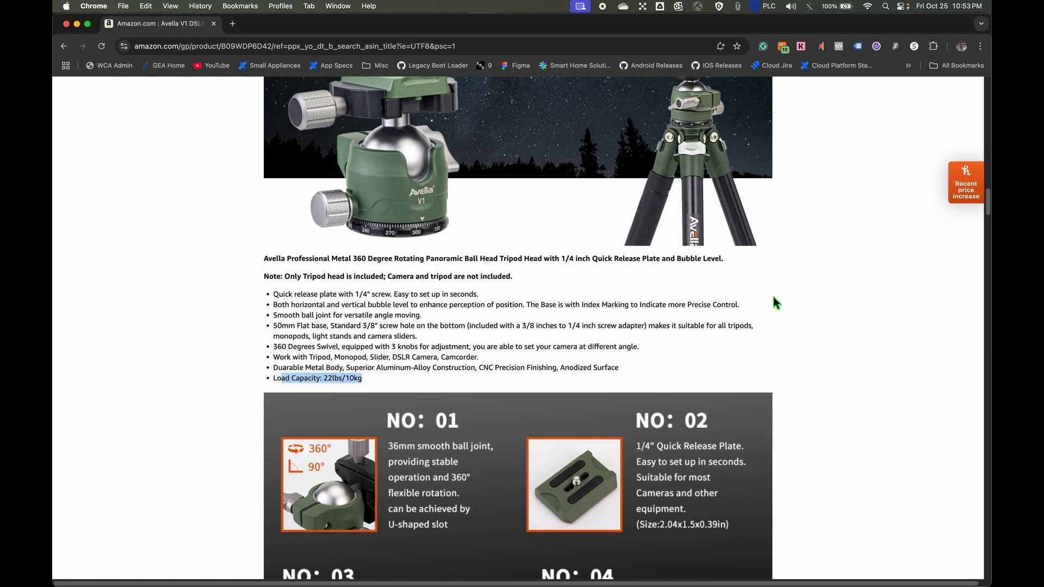
pyautogui.scroll(-3)
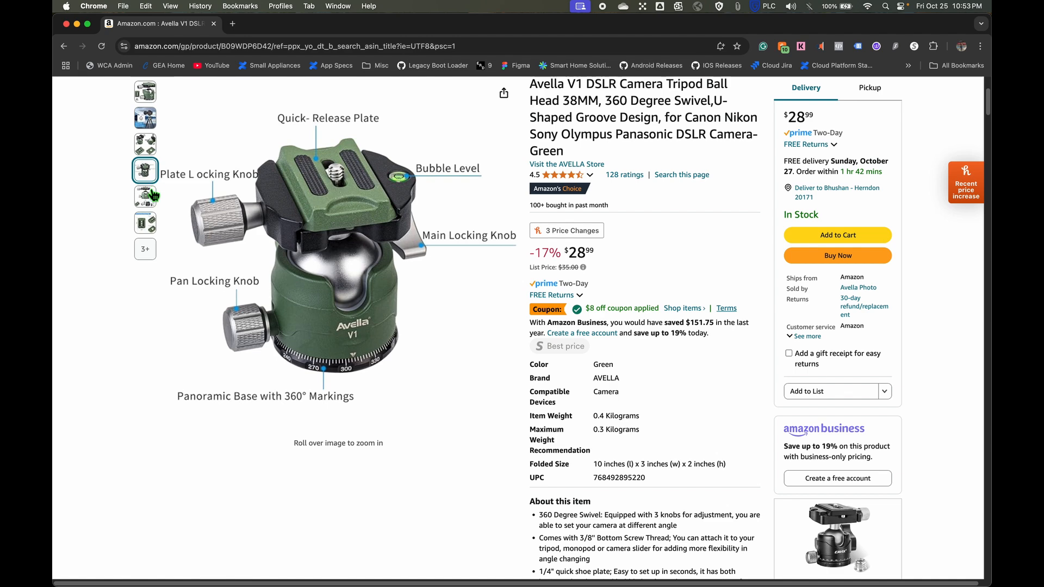
# Step: View the Avella V1 photos of head dimensions, quick release plate measurements, labelled parts, and heads with plates
pyautogui.click(145, 197)
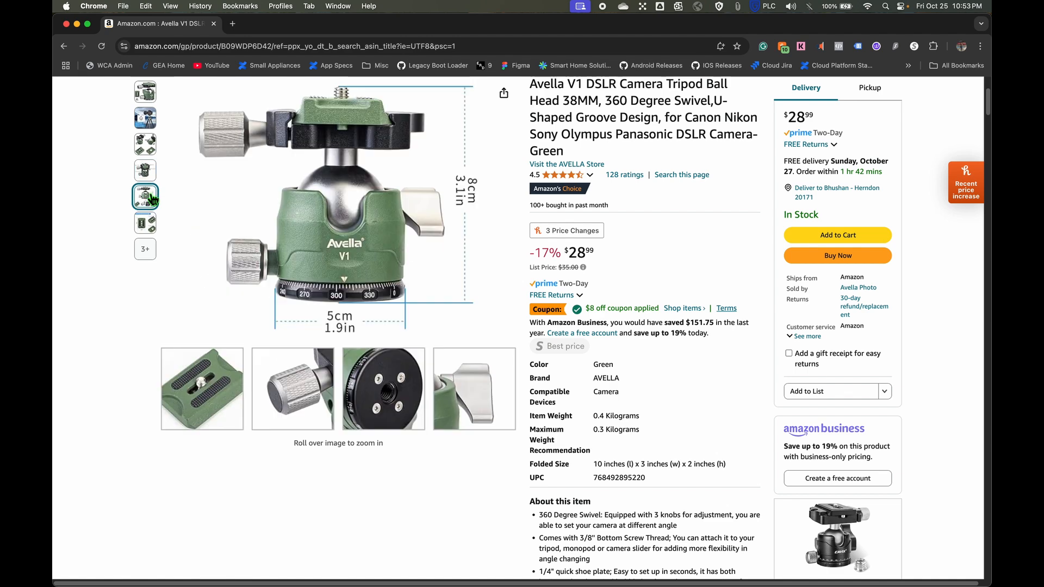
pyautogui.click(145, 223)
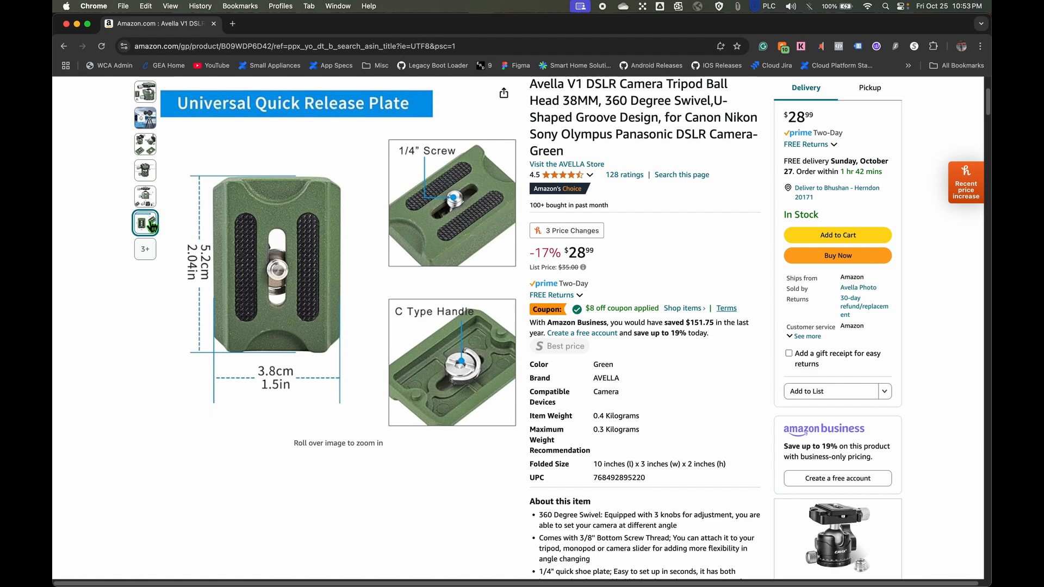
pyautogui.click(145, 196)
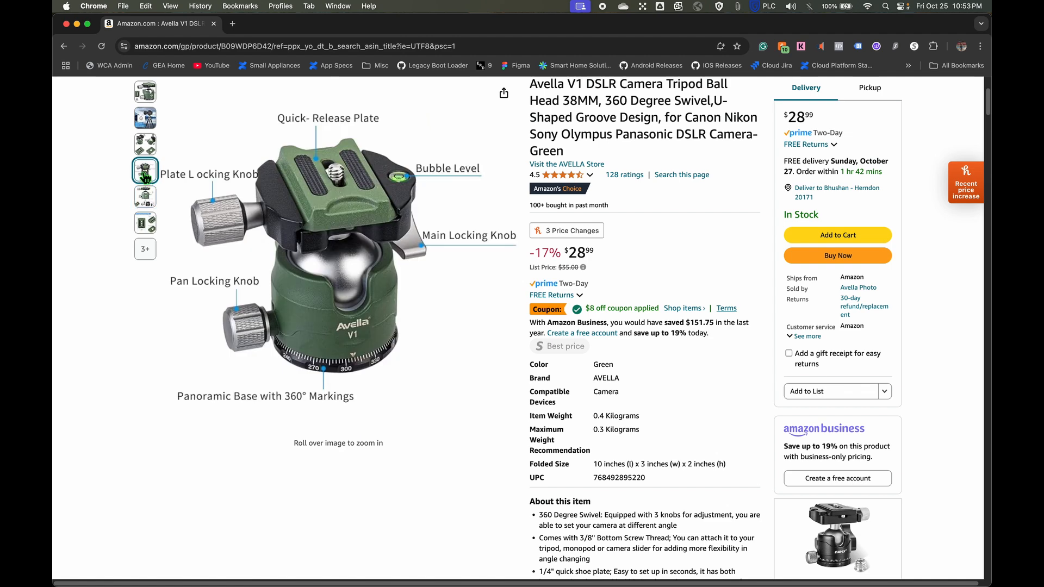
pyautogui.click(145, 144)
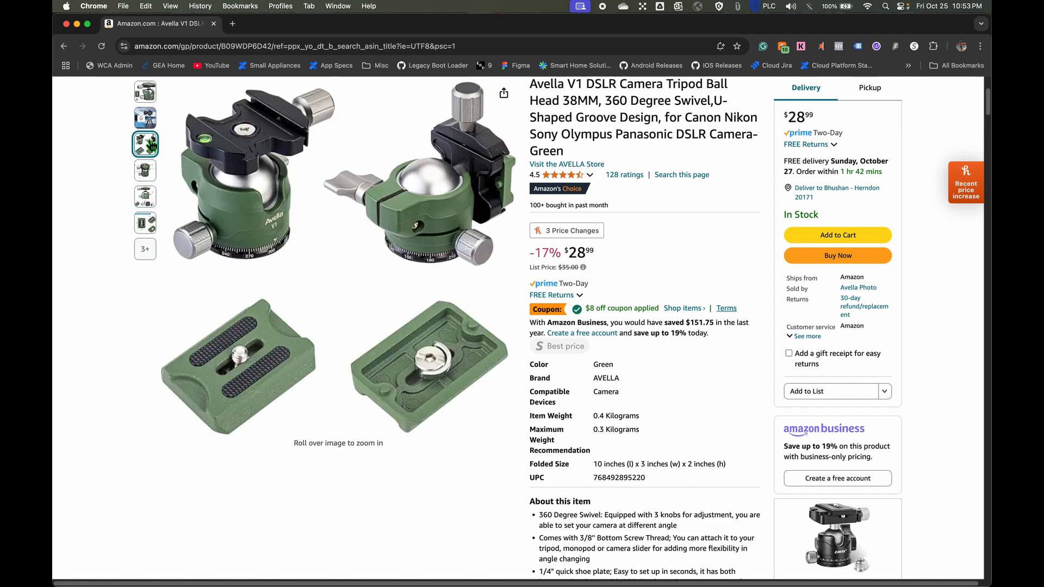
pyautogui.click(145, 118)
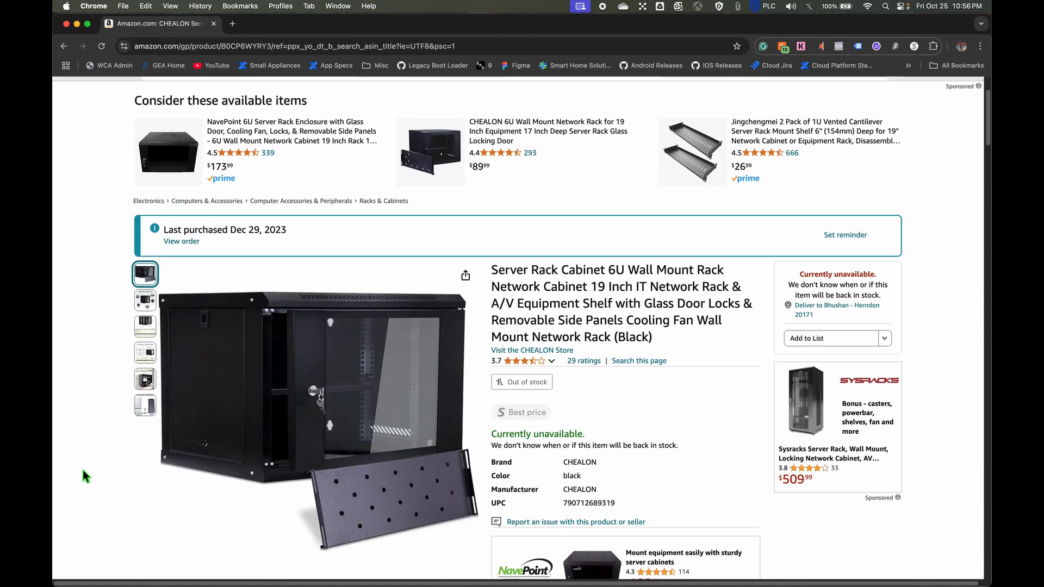
# Step: Show the CHEALON 6U cabinet's product-details photo with cooling vents, locking and tempered glass door callouts
pyautogui.scroll(-3)
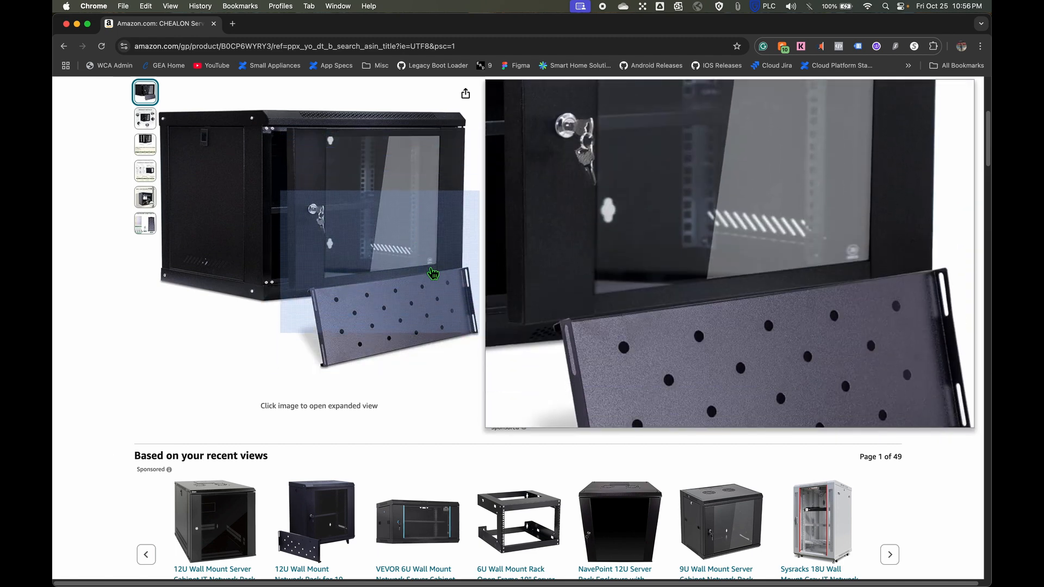
pyautogui.click(144, 118)
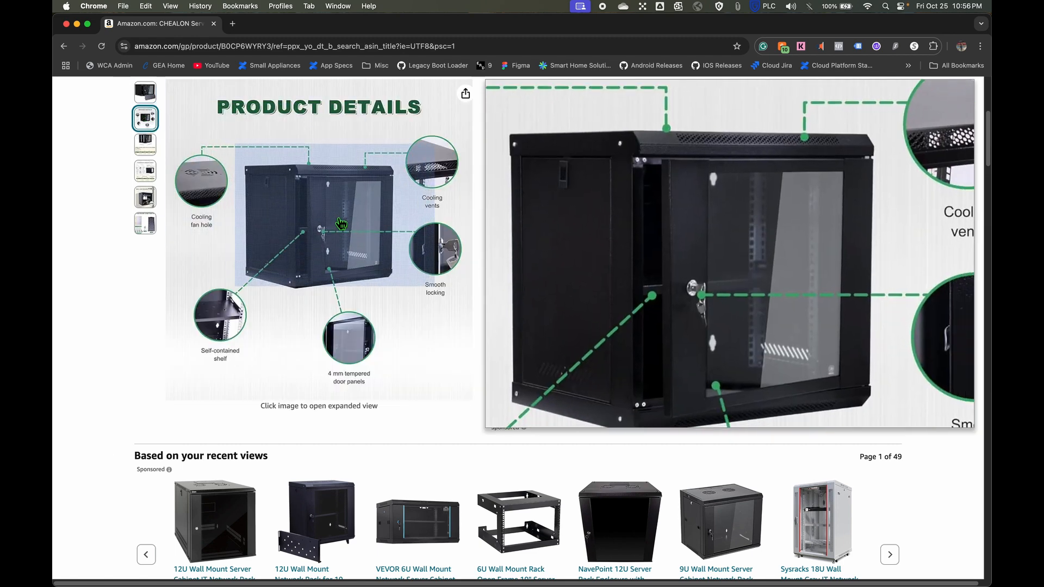